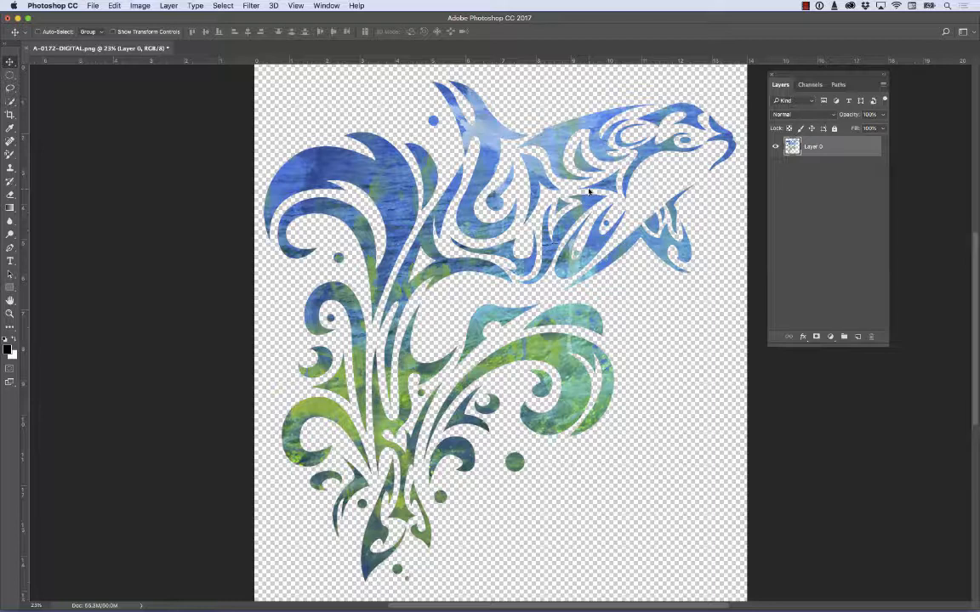
mouse_move(565, 128)
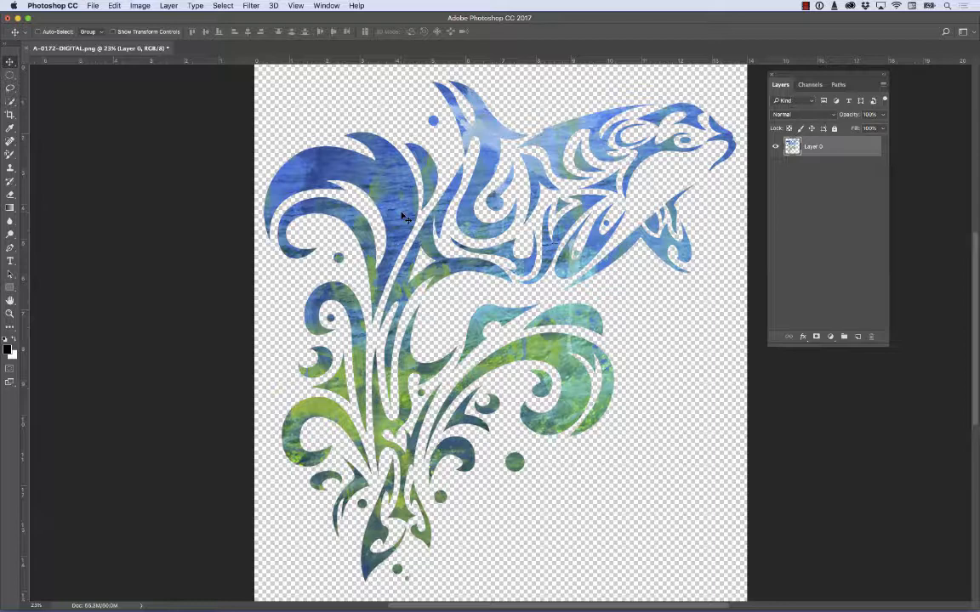
mouse_move(368, 112)
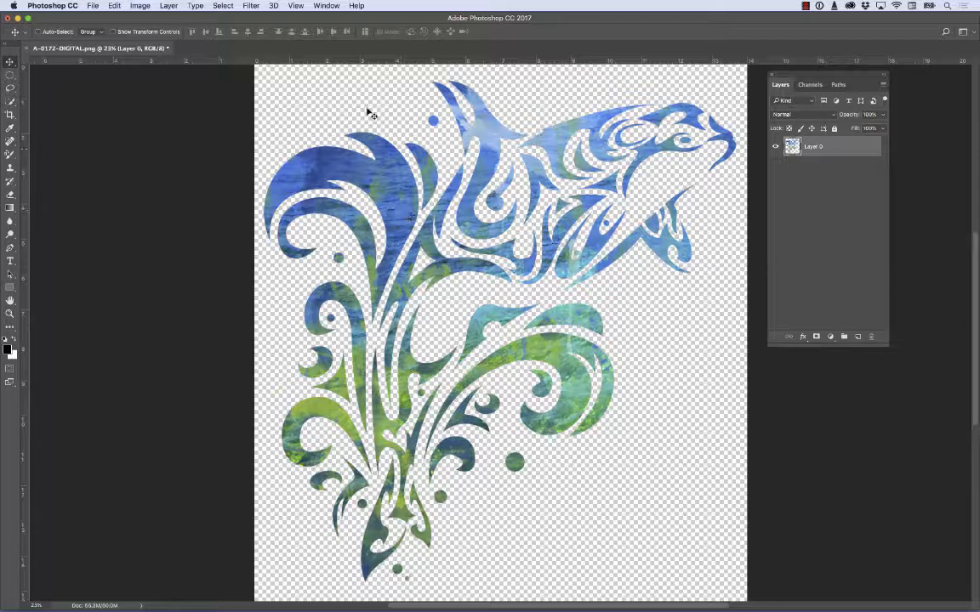
Step: Check the current image dimensions and resolution, then close the dialog without changes
click(140, 6)
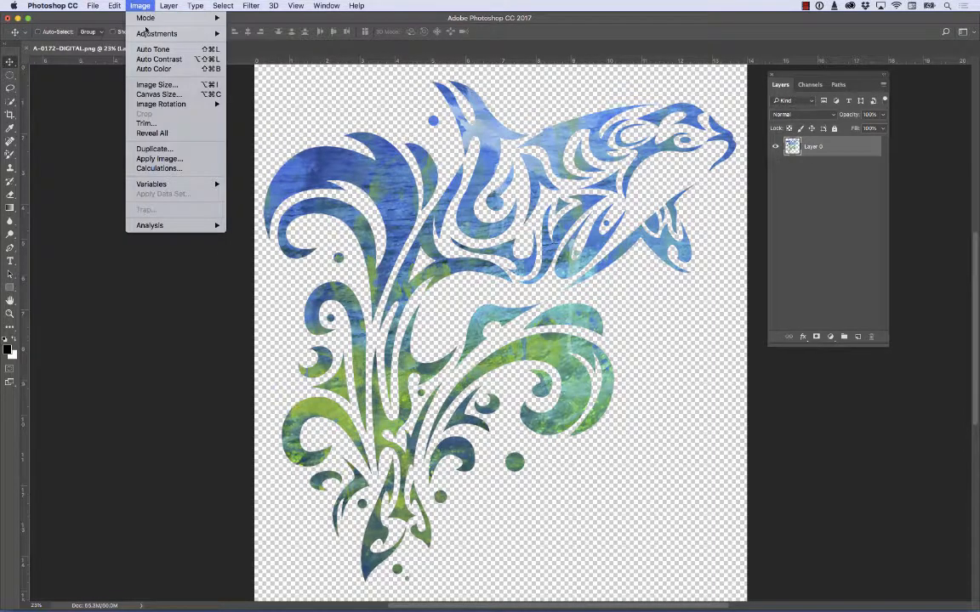
click(156, 84)
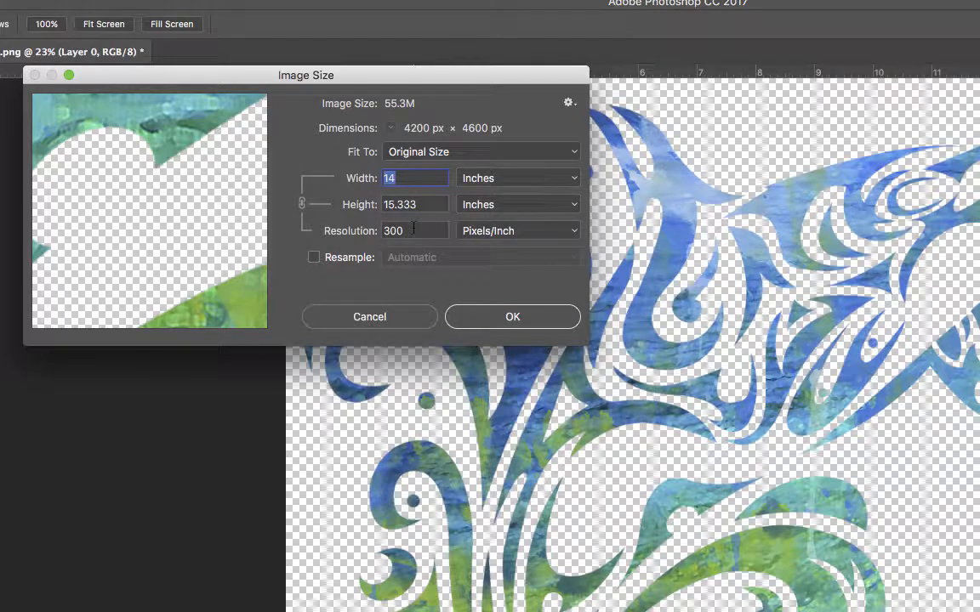
mouse_move(443, 346)
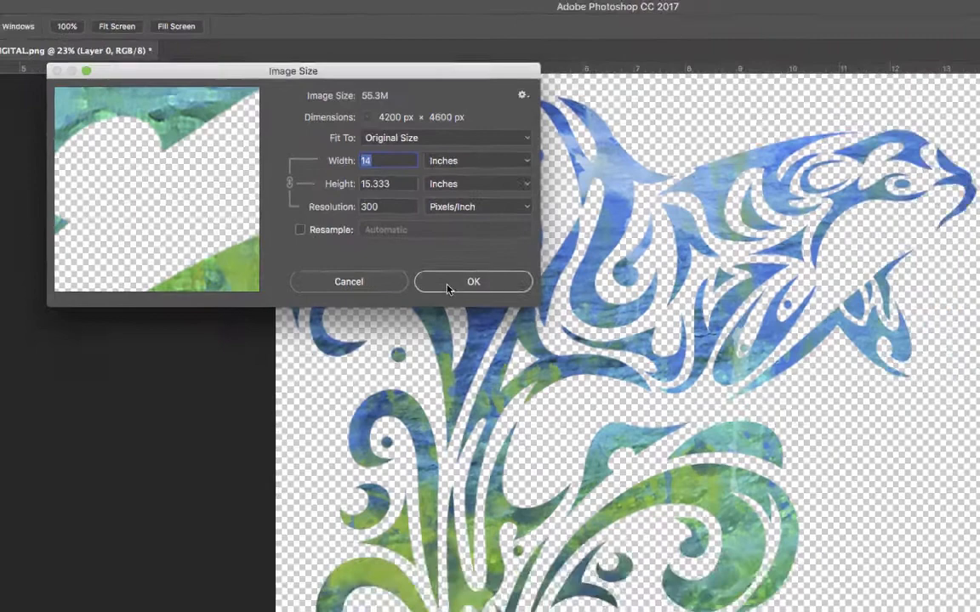
click(473, 281)
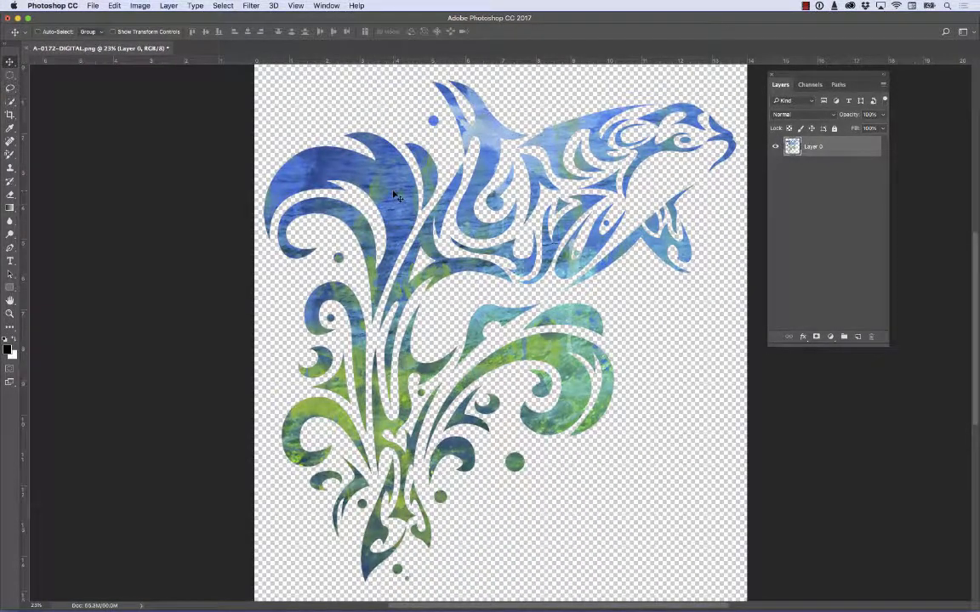
Step: Free-transform the artwork down to under 8 inches wide, toward the lower left
click(114, 6)
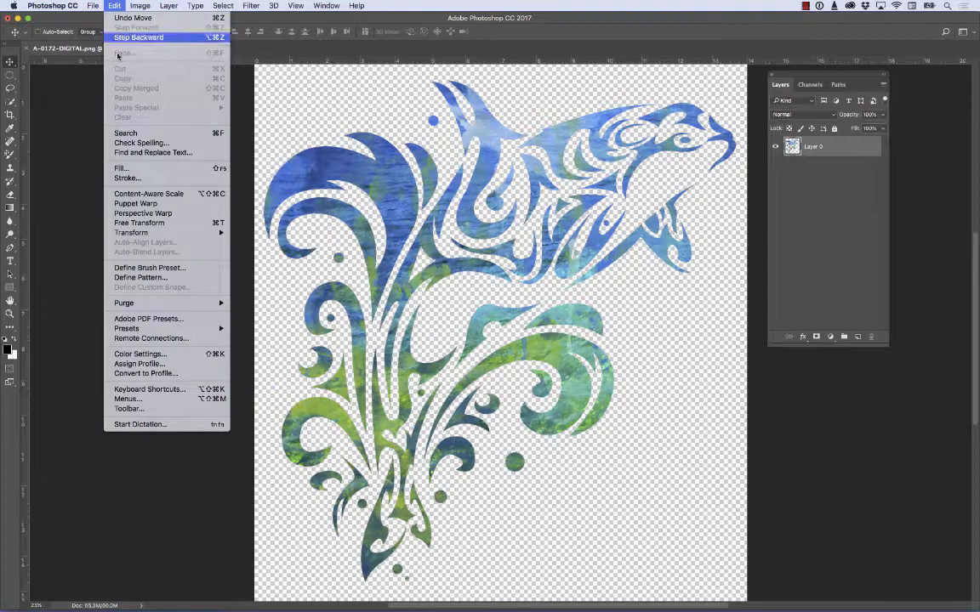
mouse_move(138, 222)
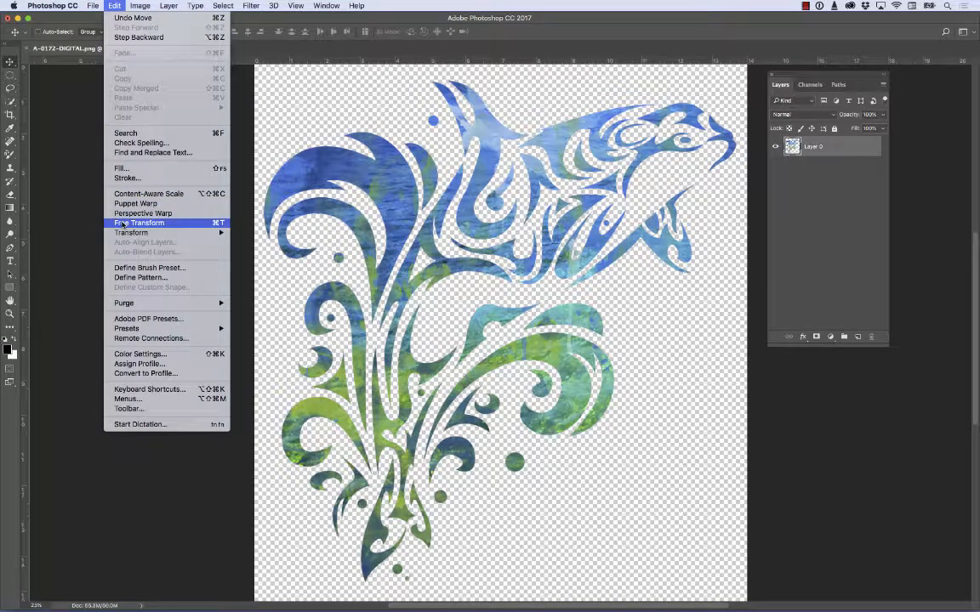
click(138, 223)
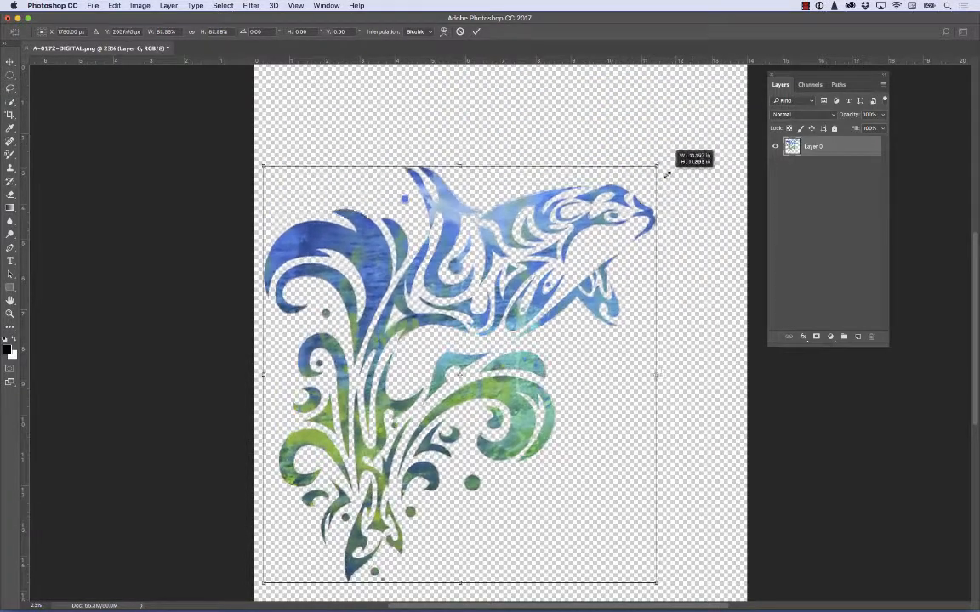
drag(656, 163, 584, 246)
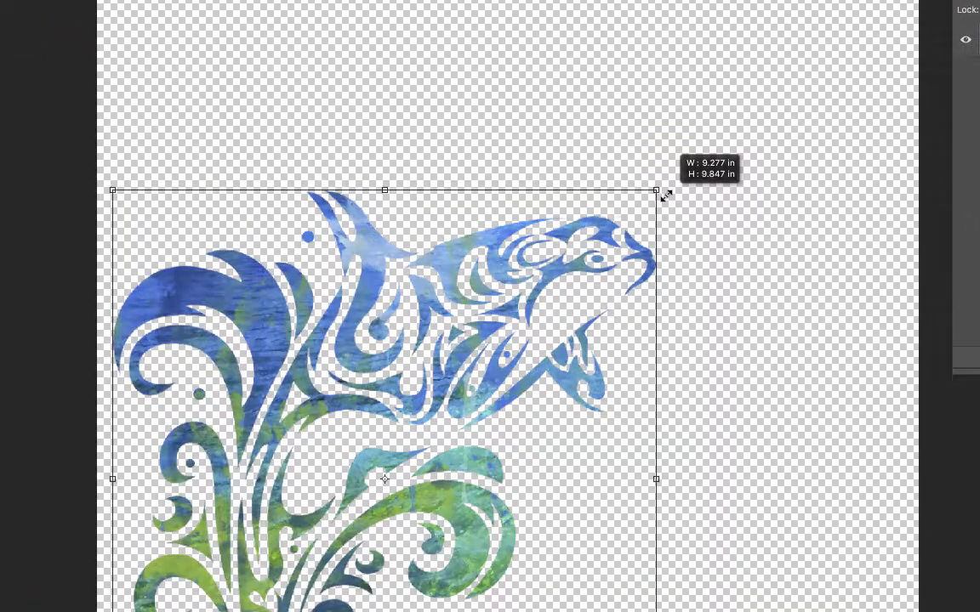
drag(655, 190, 571, 281)
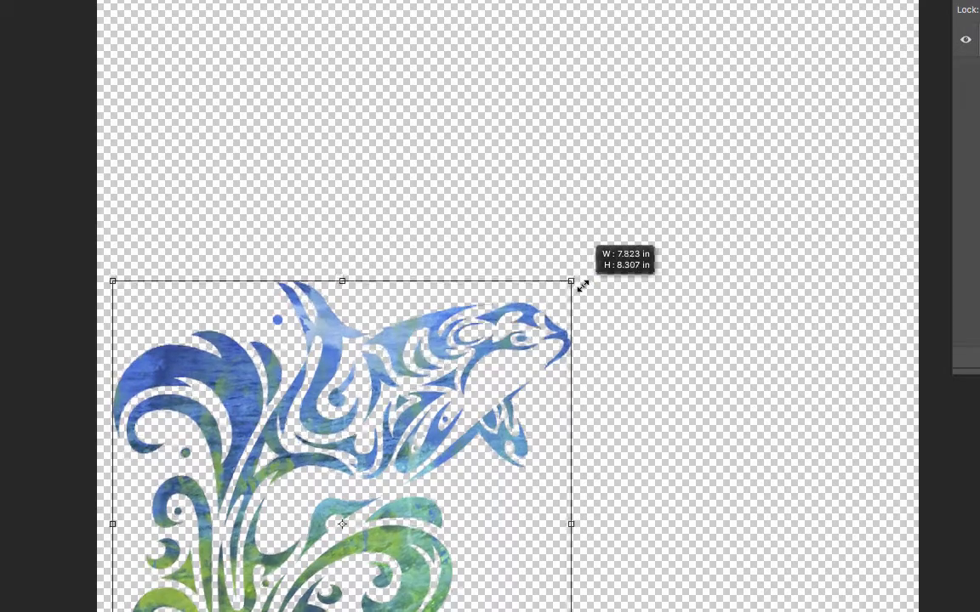
drag(570, 281, 581, 269)
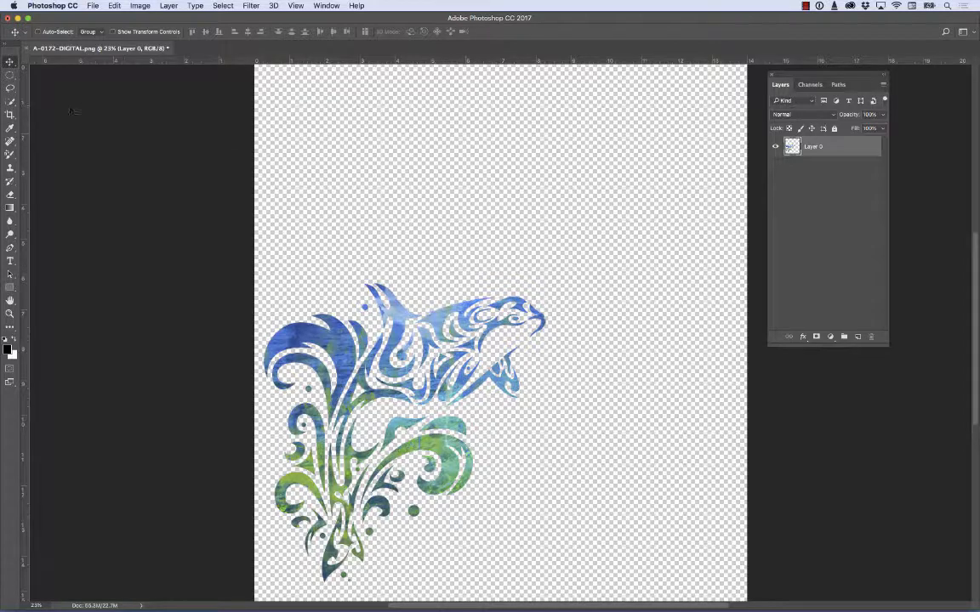
Step: Crop tightly around the orca artwork and review the resulting 2572 × 2784 px image size
click(11, 115)
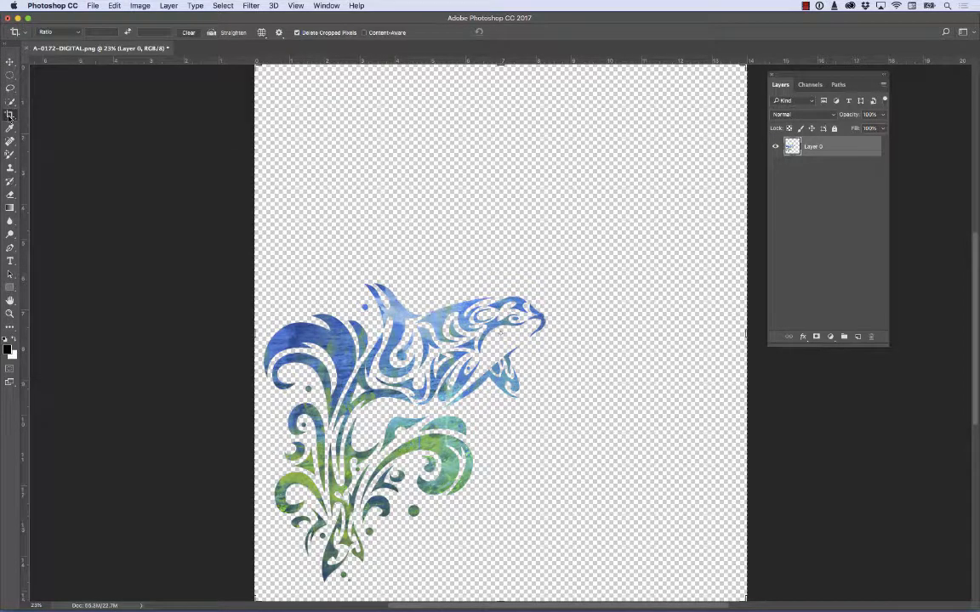
drag(500, 64, 500, 168)
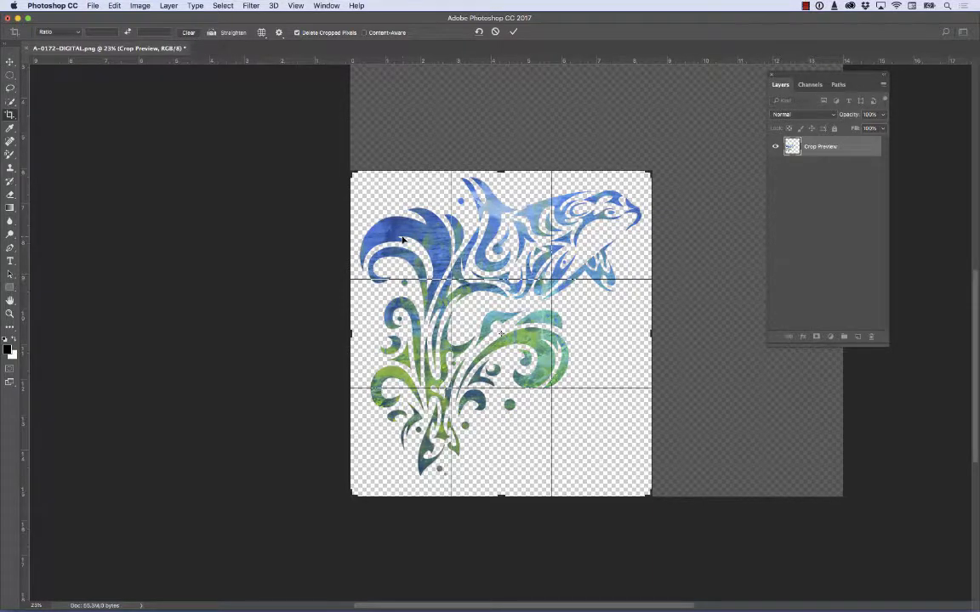
click(141, 5)
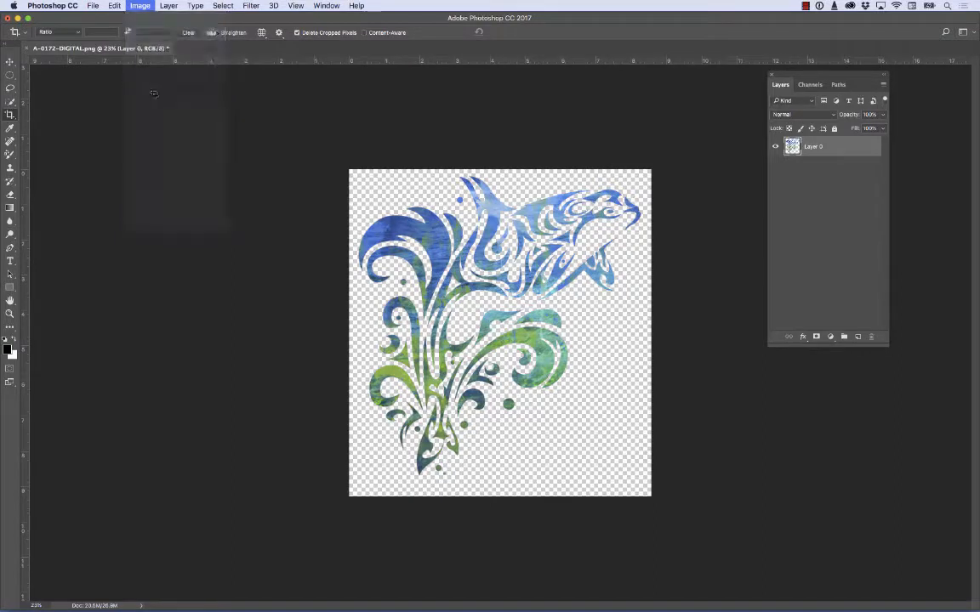
click(139, 6)
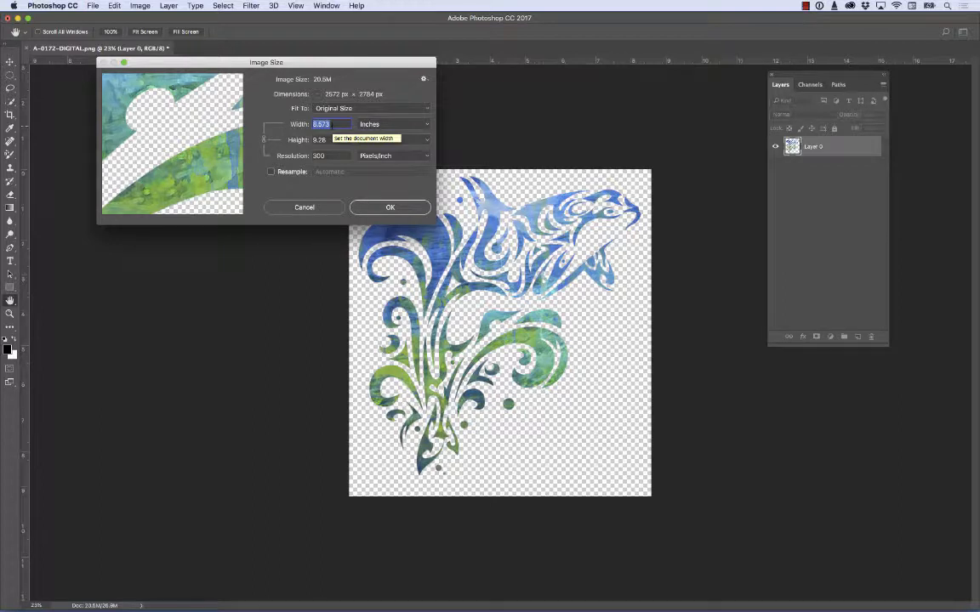
text(8)
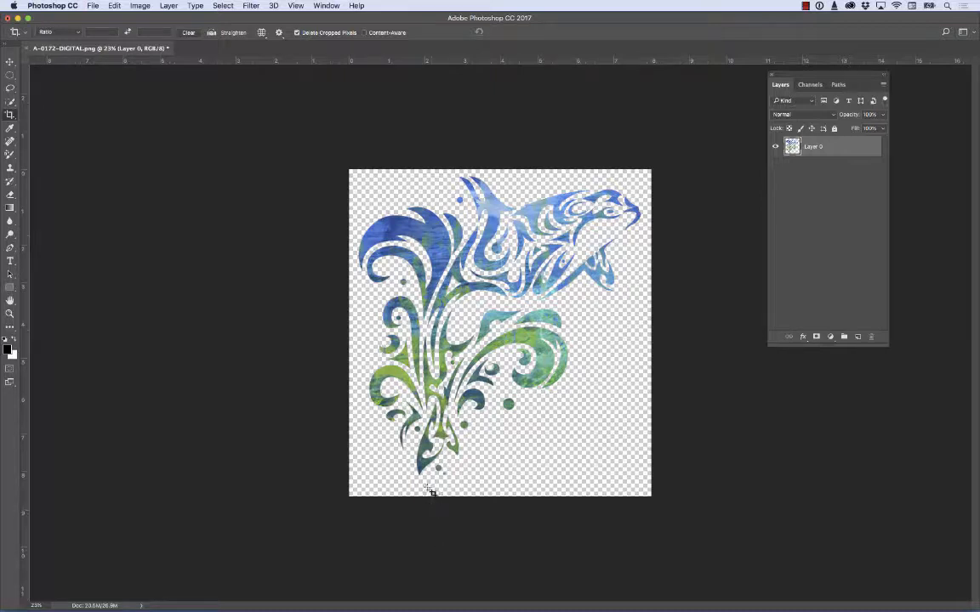
mouse_move(496, 454)
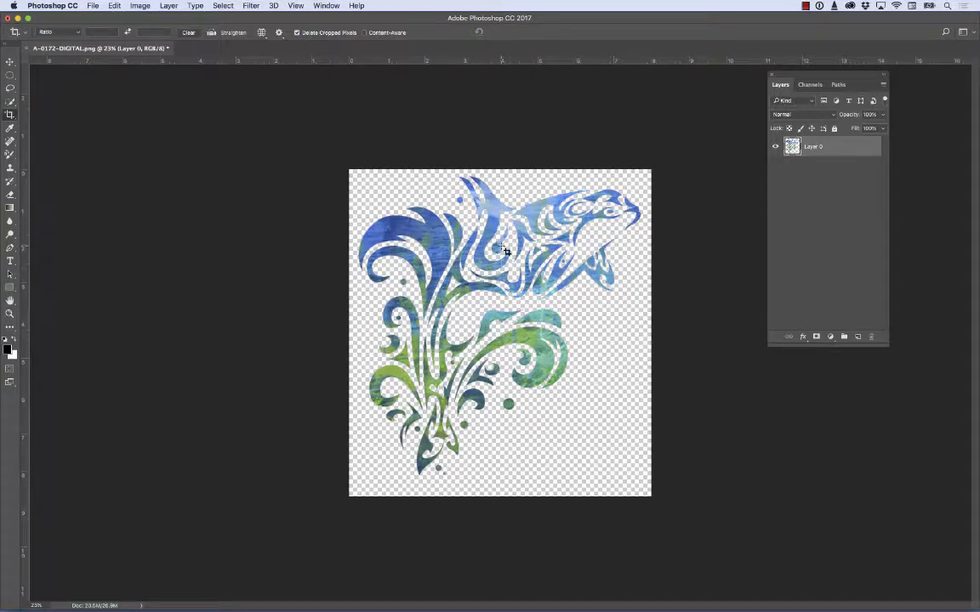
mouse_move(450, 269)
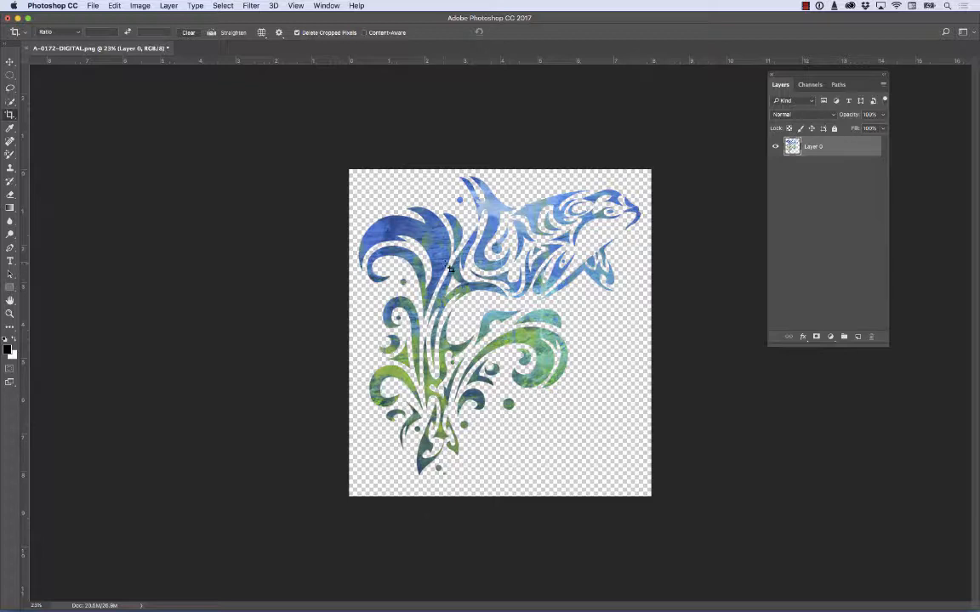
Step: Set the canvas height to 11 inches, anchored at top-center
click(139, 5)
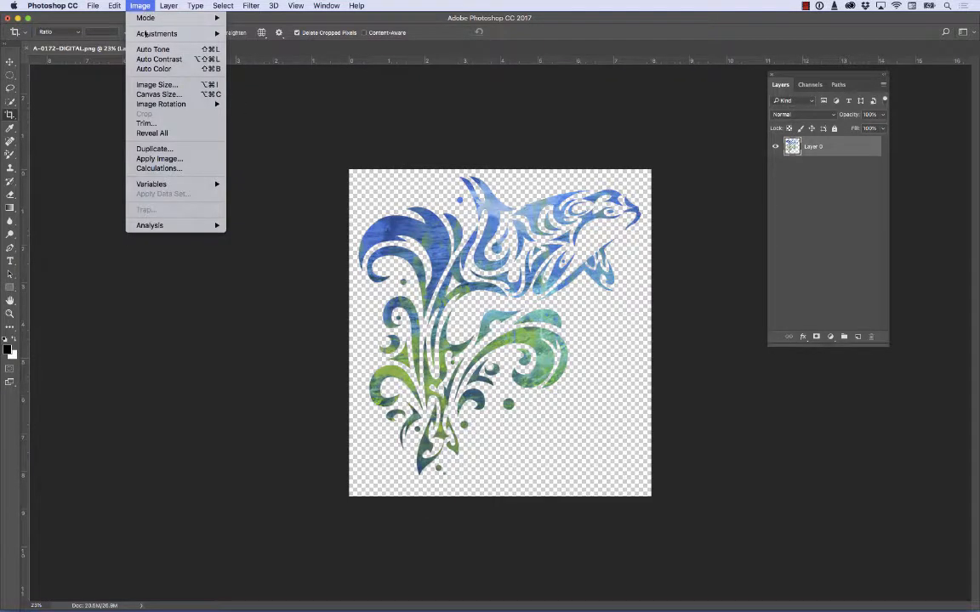
click(158, 93)
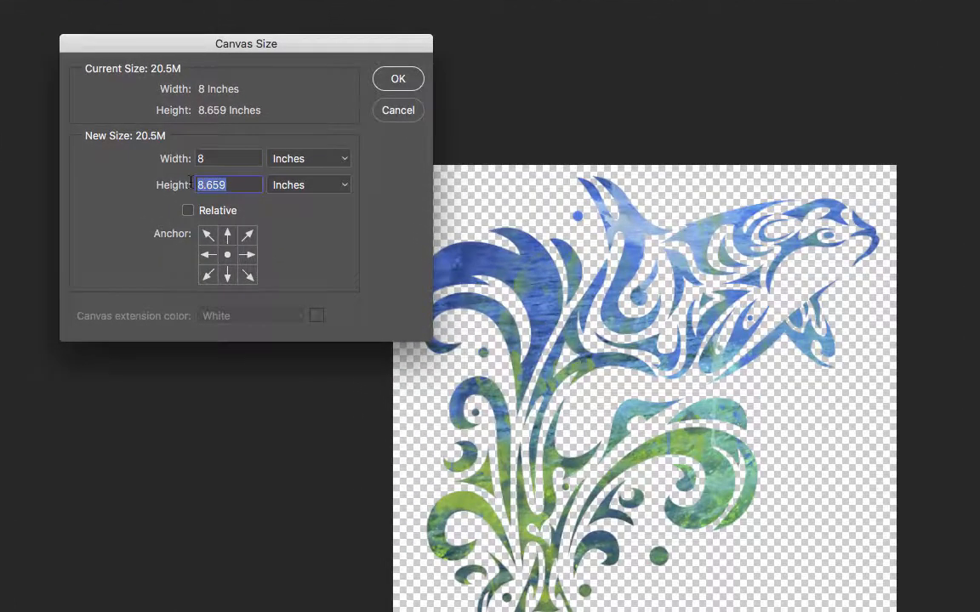
text(11)
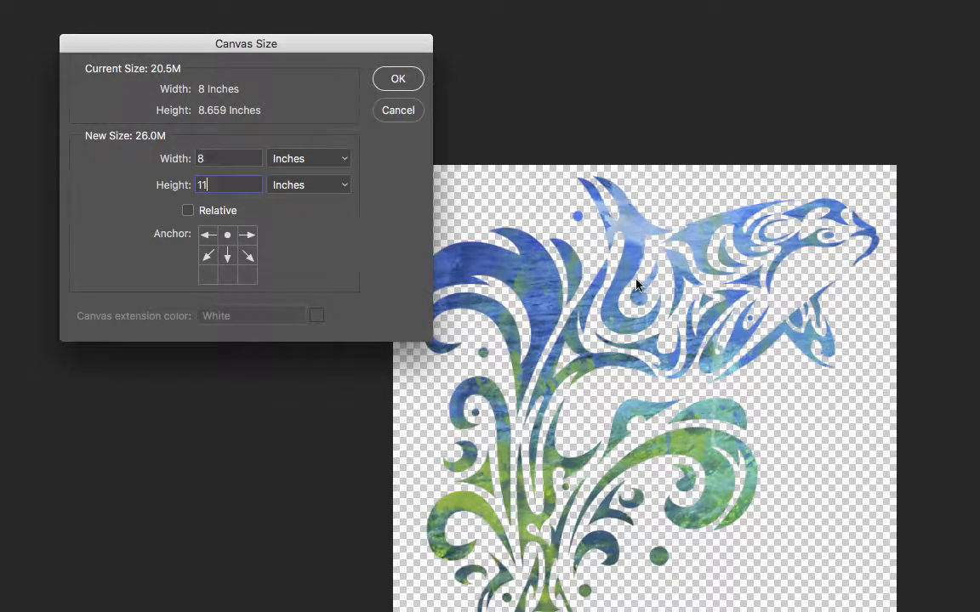
mouse_move(234, 179)
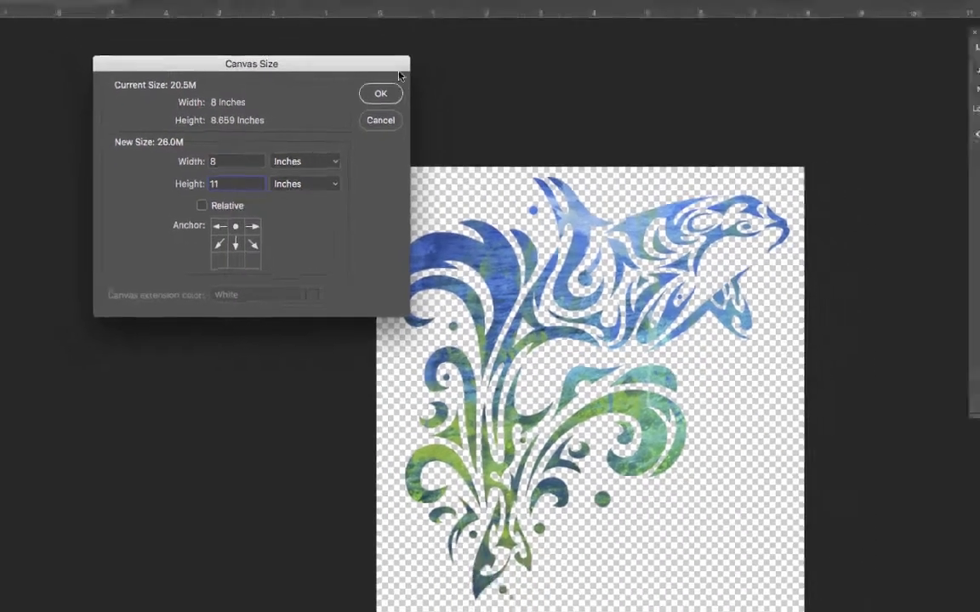
click(381, 93)
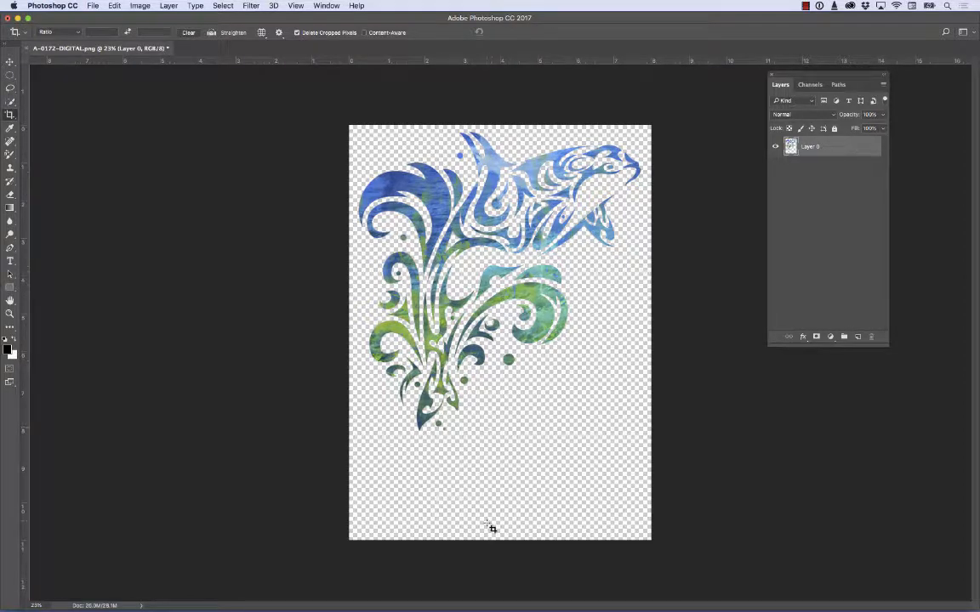
mouse_move(483, 451)
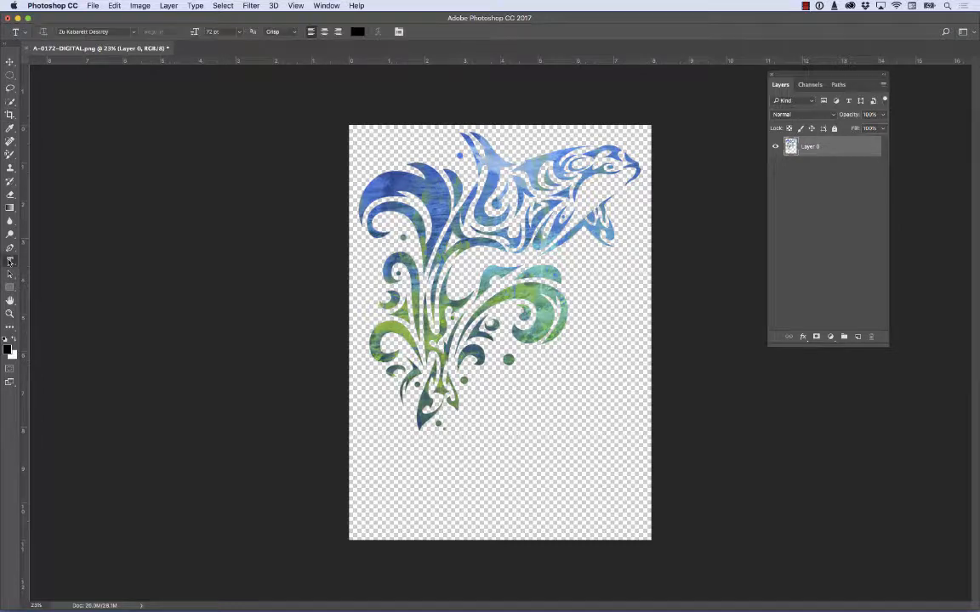
Step: Type the black words 'OCEAN BREEZE' on a new text layer below the artwork
click(417, 483)
text(OCE)
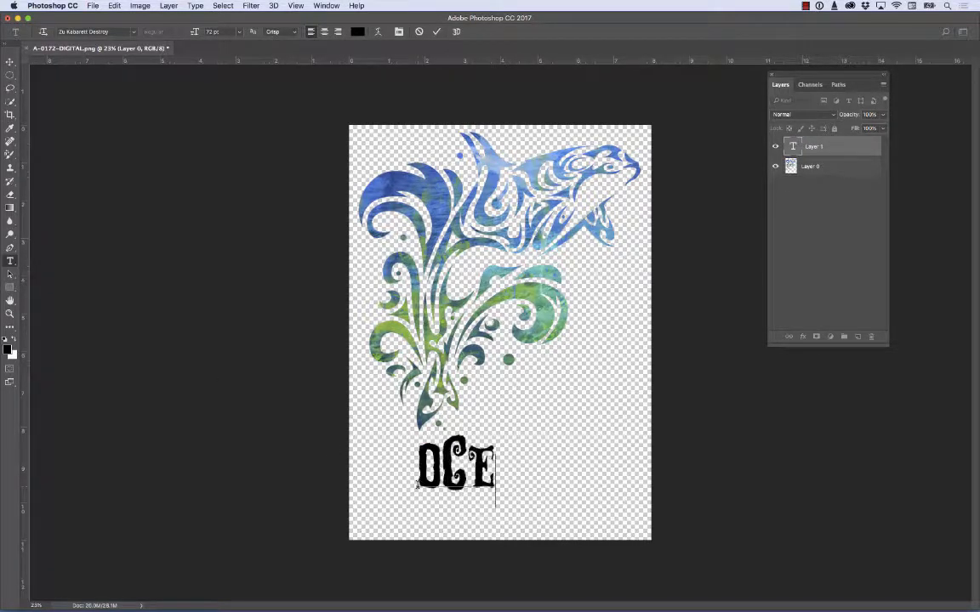
text(AN)
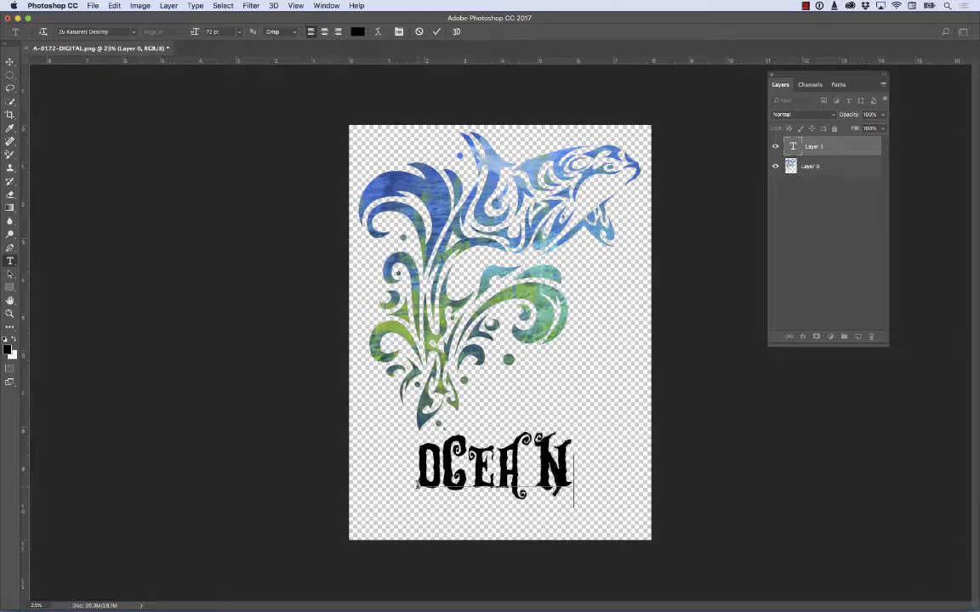
text(BREEZE)
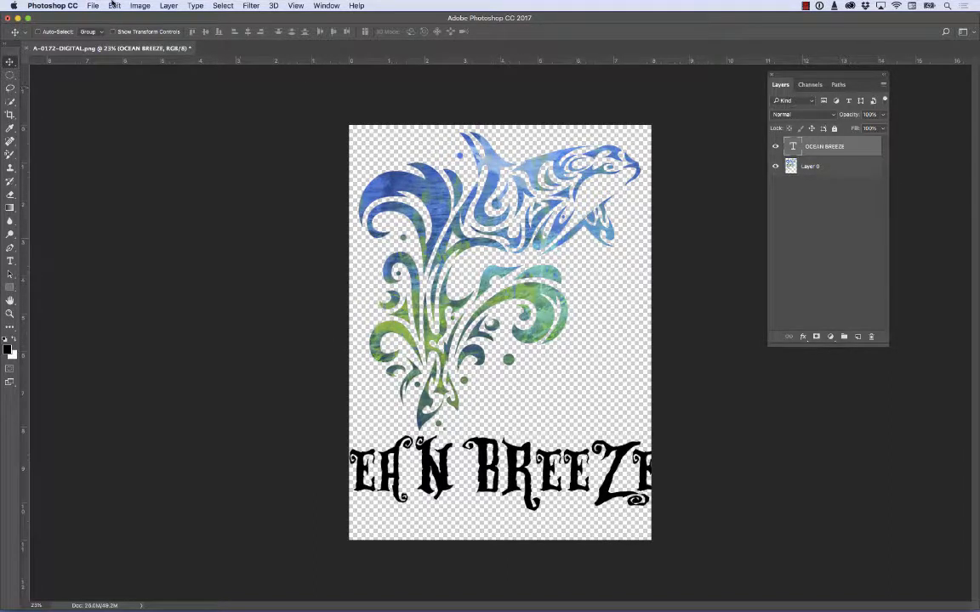
Step: Free-transform the OCEAN BREEZE text to about 28 pt and move it near the canvas bottom
click(114, 6)
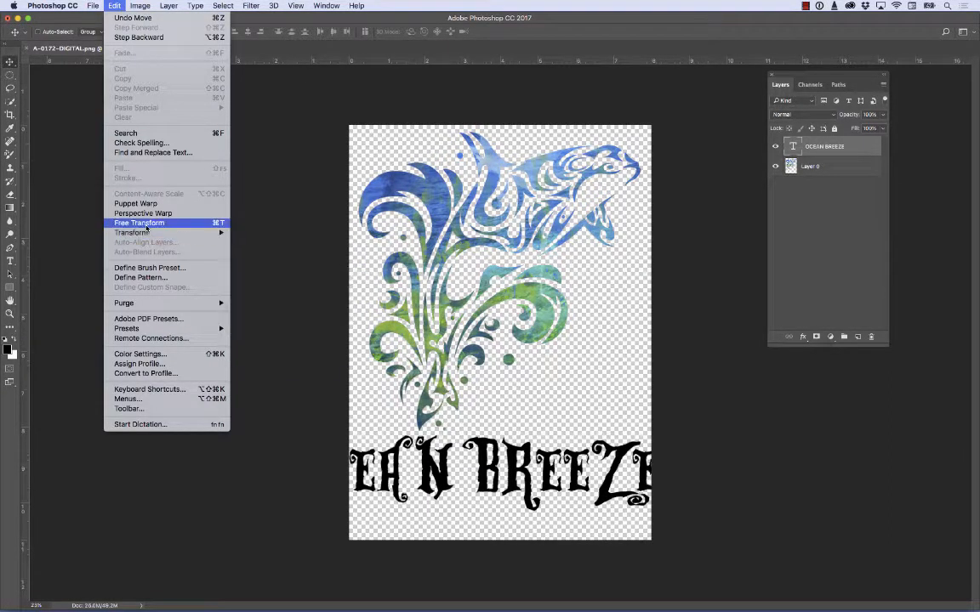
click(139, 223)
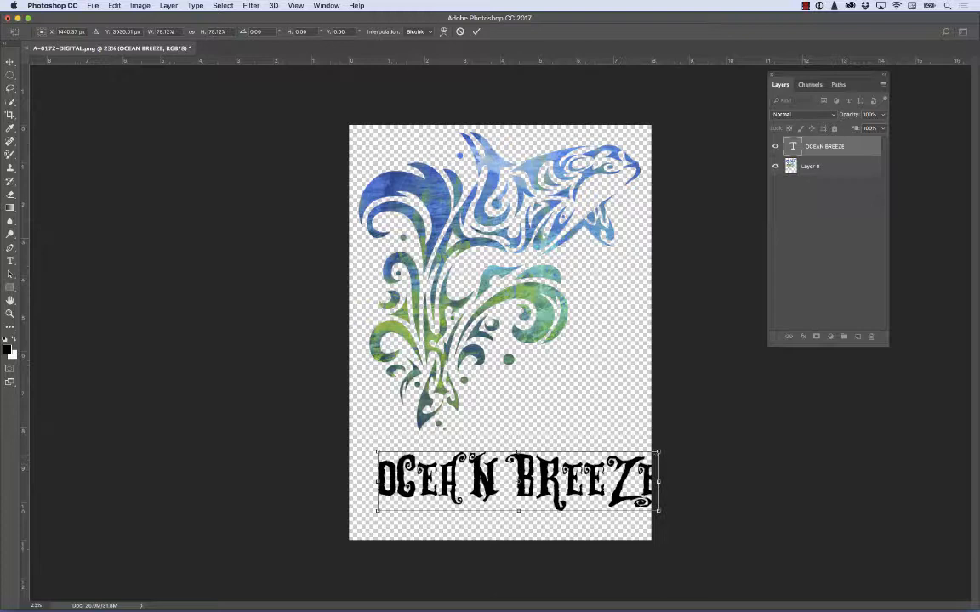
drag(659, 511, 531, 506)
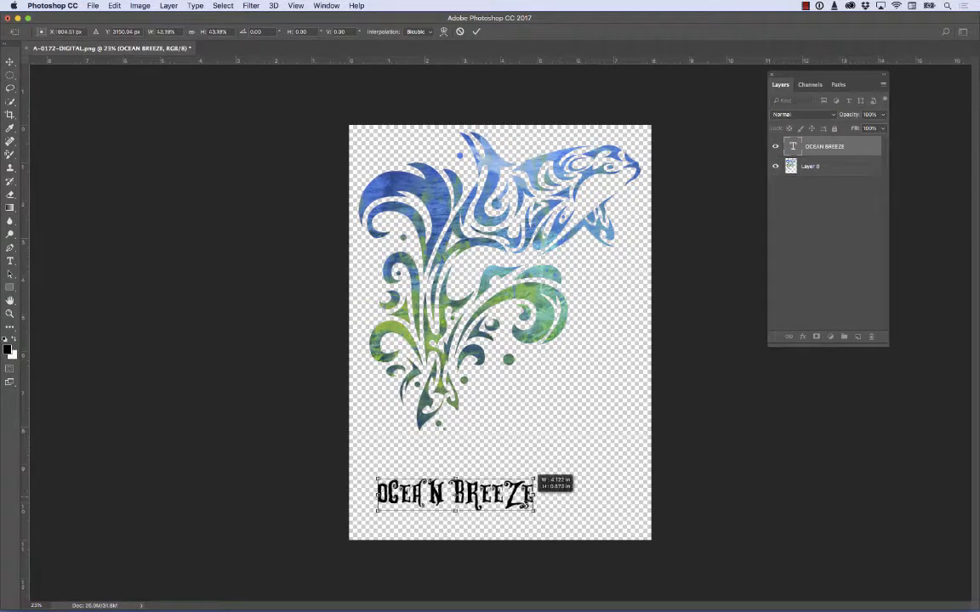
drag(455, 493, 436, 446)
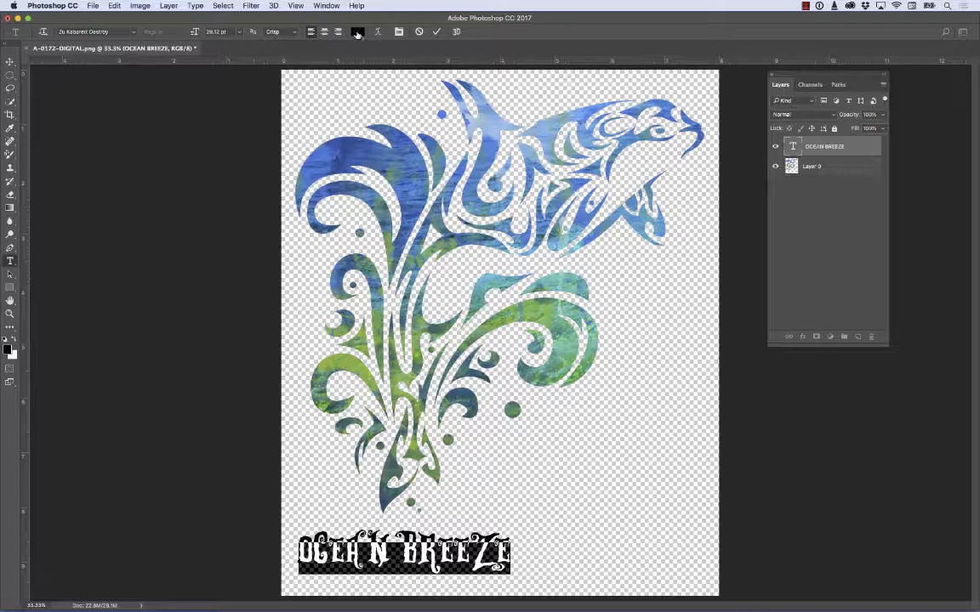
Step: Open the text colour swatch to change the lettering to blue
click(356, 32)
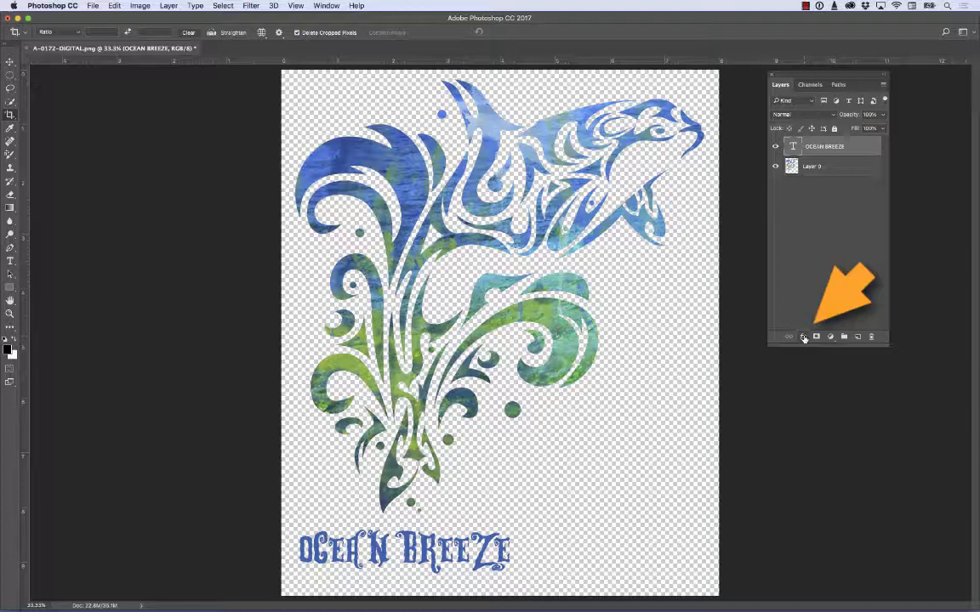
Step: Add a Stroke layer effect to the text with a light teal colour
click(802, 336)
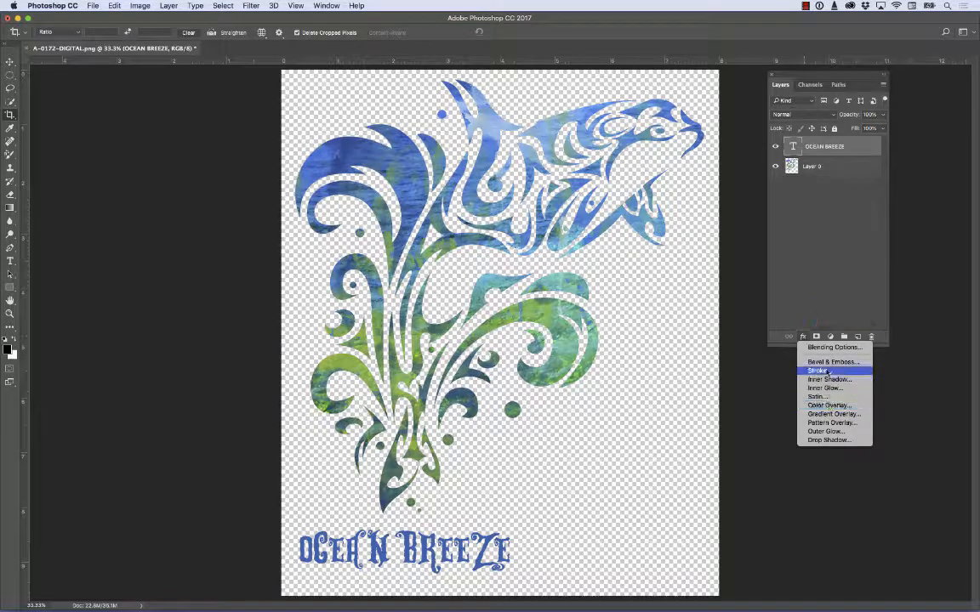
click(816, 370)
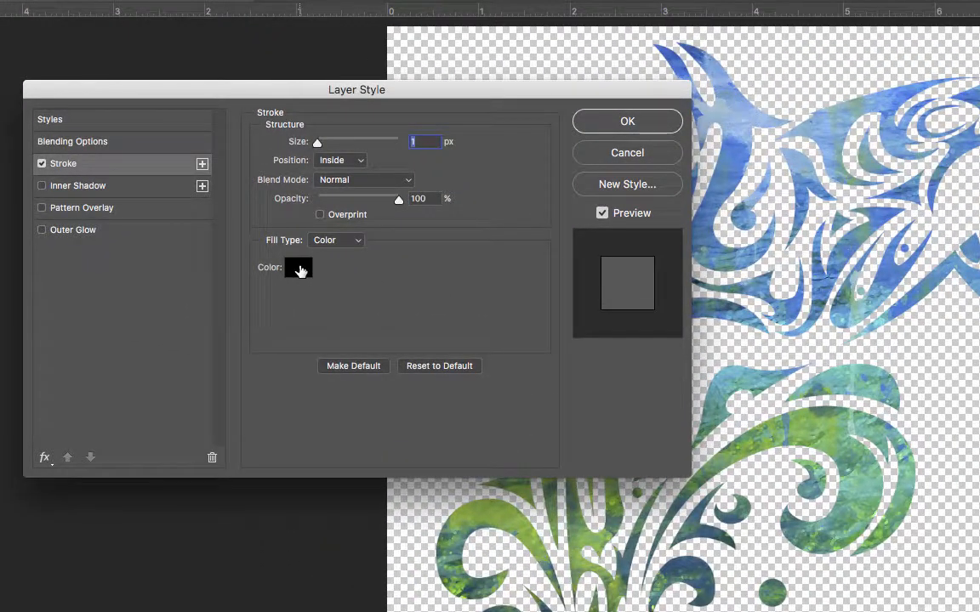
click(298, 267)
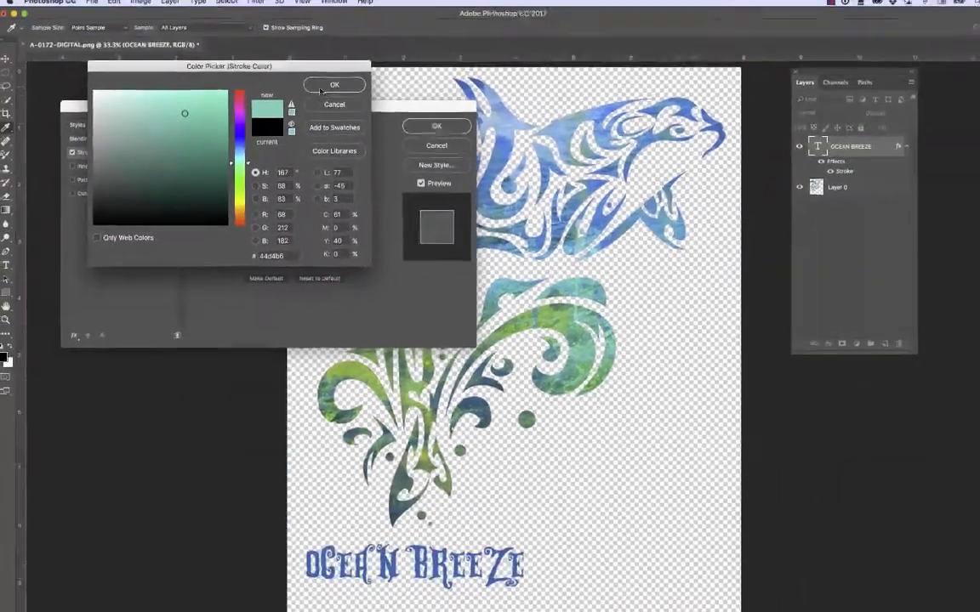
click(334, 84)
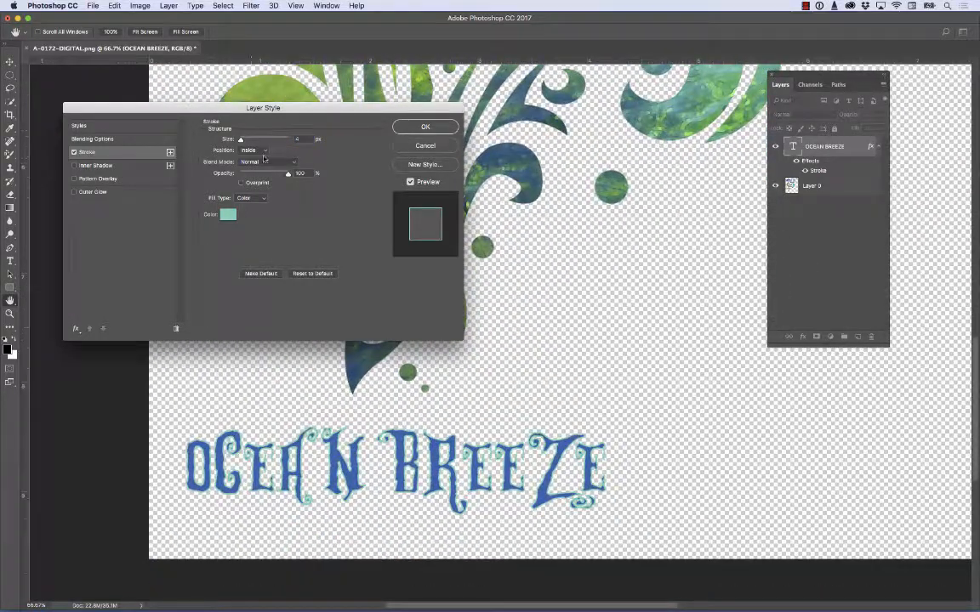
Step: Set the stroke position to Outside, increase its size, and collapse the effects list
click(255, 150)
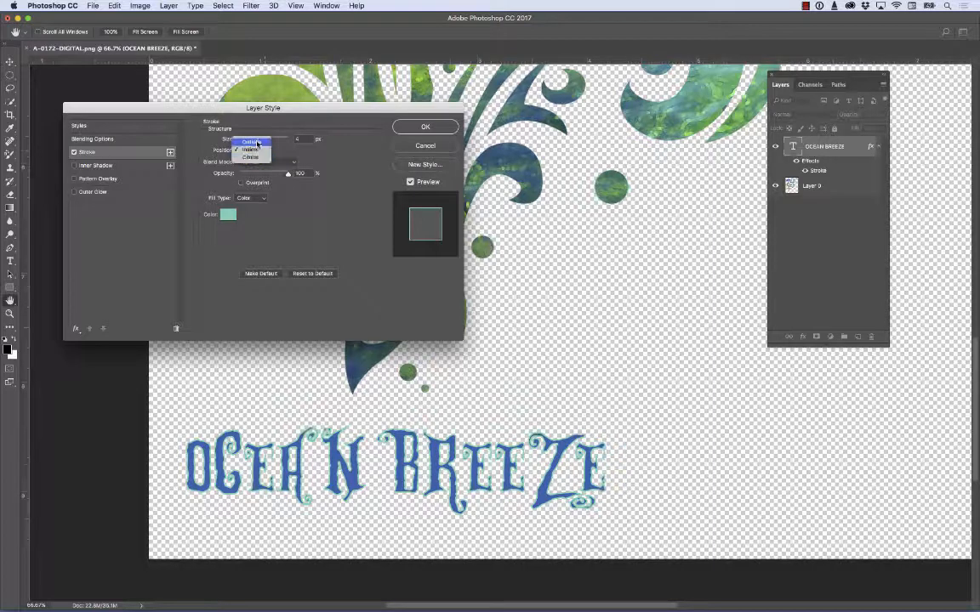
click(250, 141)
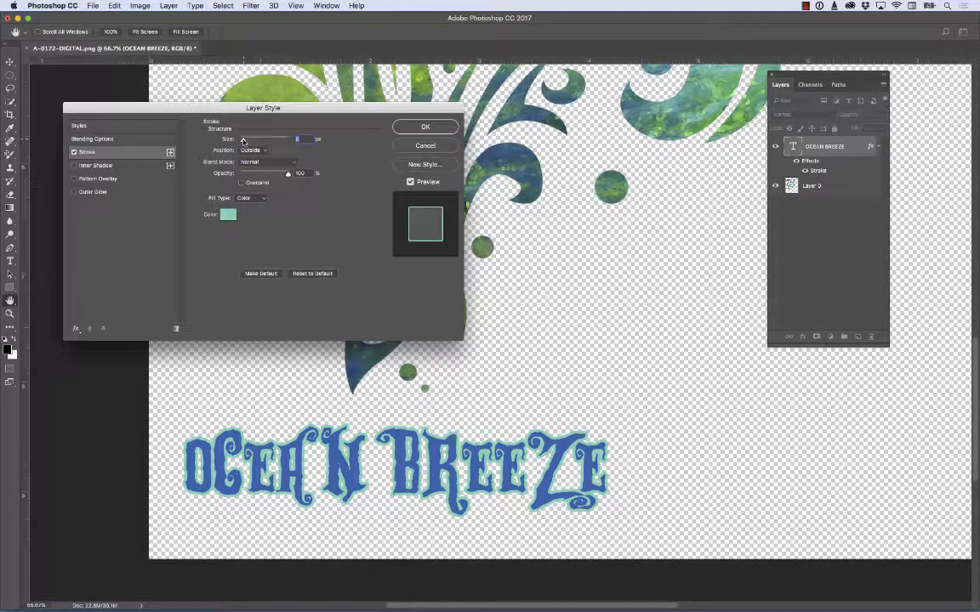
click(426, 127)
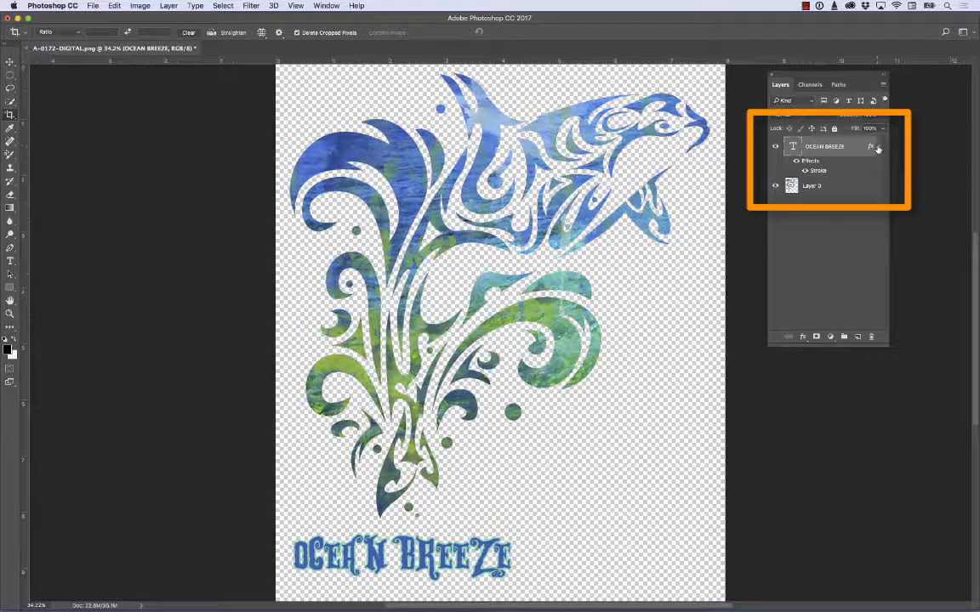
click(879, 145)
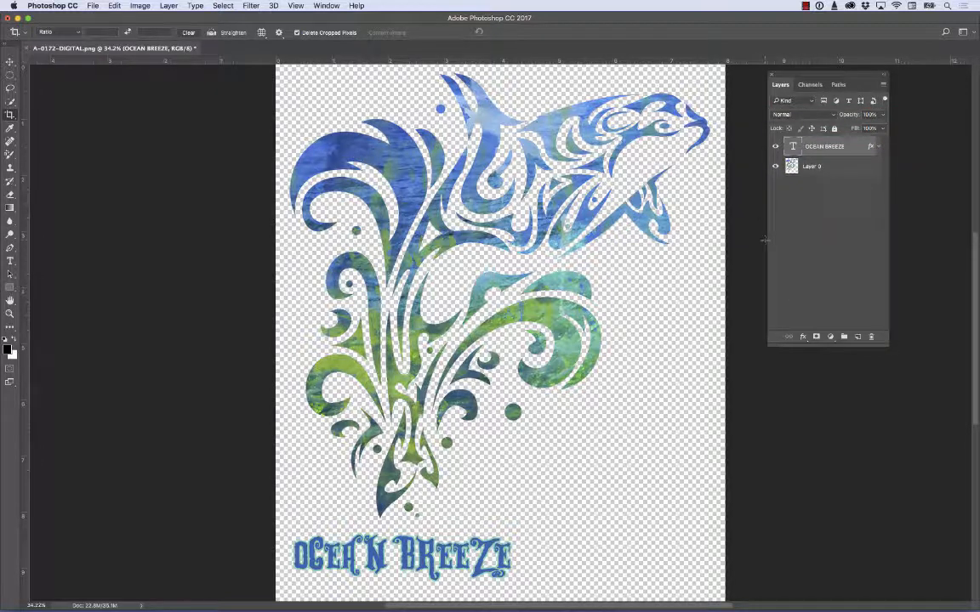